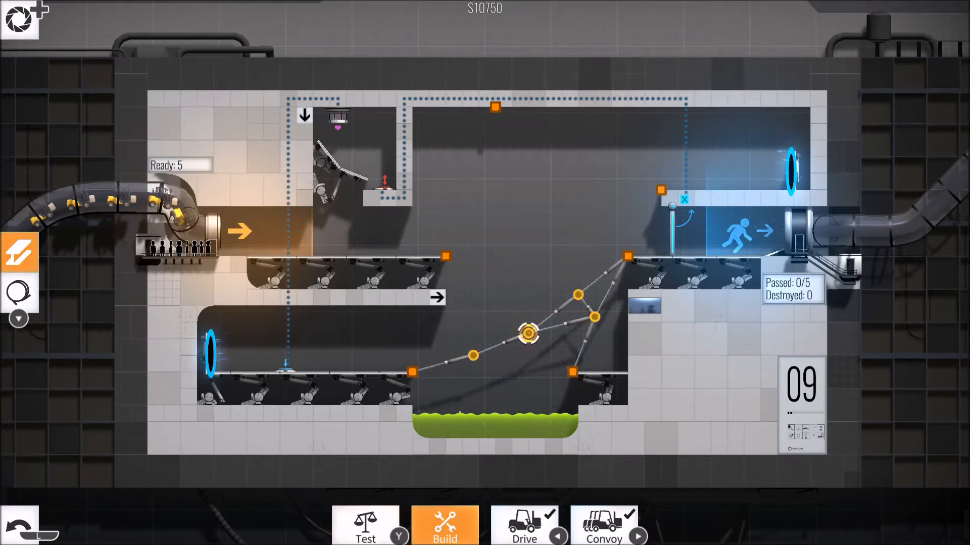
- Draw a truss arch between the anchors over chamber 09's acid pit and run the convoy
left_click_drag(528, 333, 570, 372)
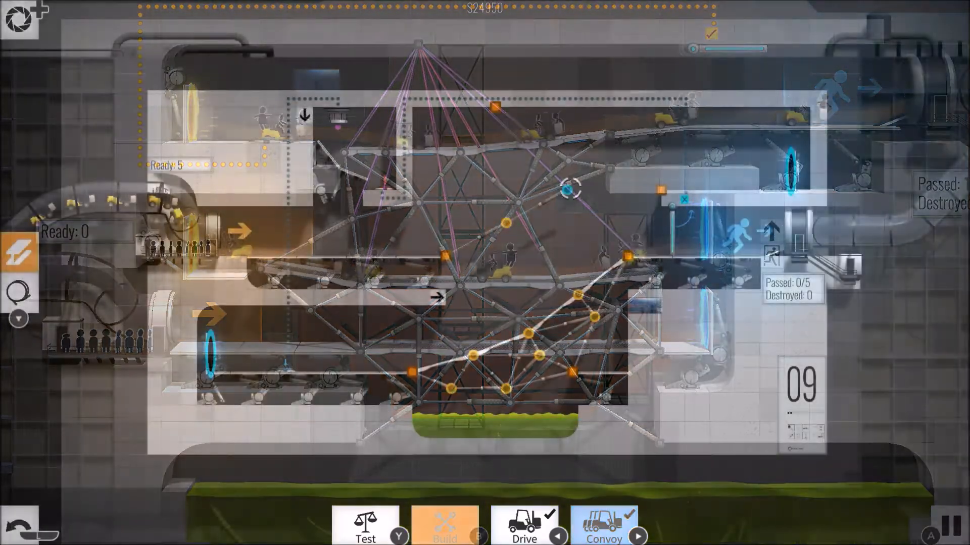
- Hang chamber 09's upper ramp on cables, brace chamber 11's deck, and reach the Levels list
left_click(444, 525)
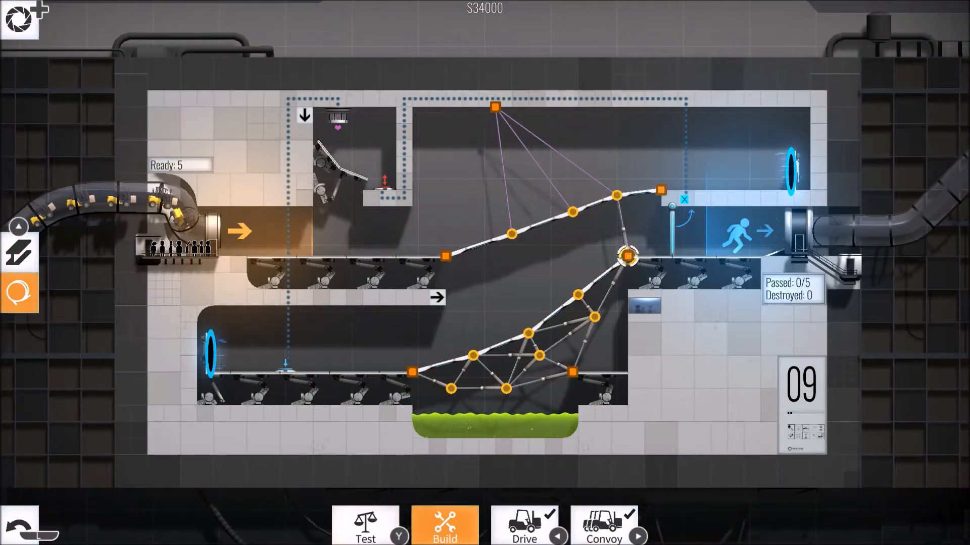
left_click(603, 525)
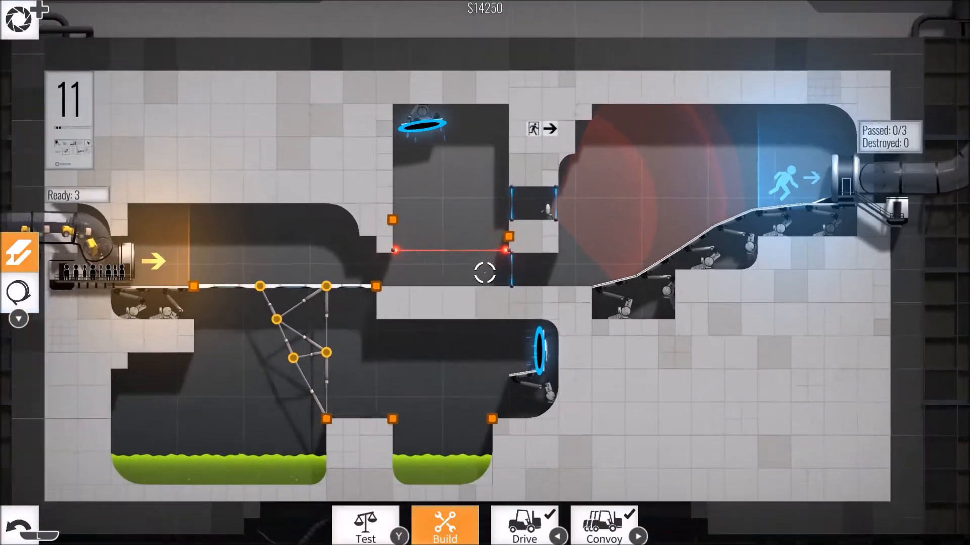
left_click(522, 525)
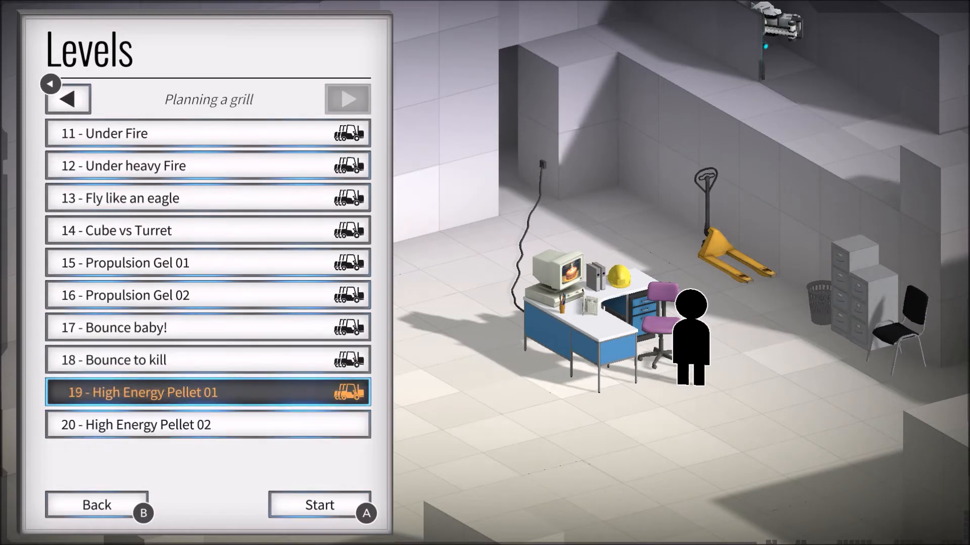
- Convoy across chamber 05, read arch tips page 4/8, and start chamber 20 in Build mode
left_click(319, 505)
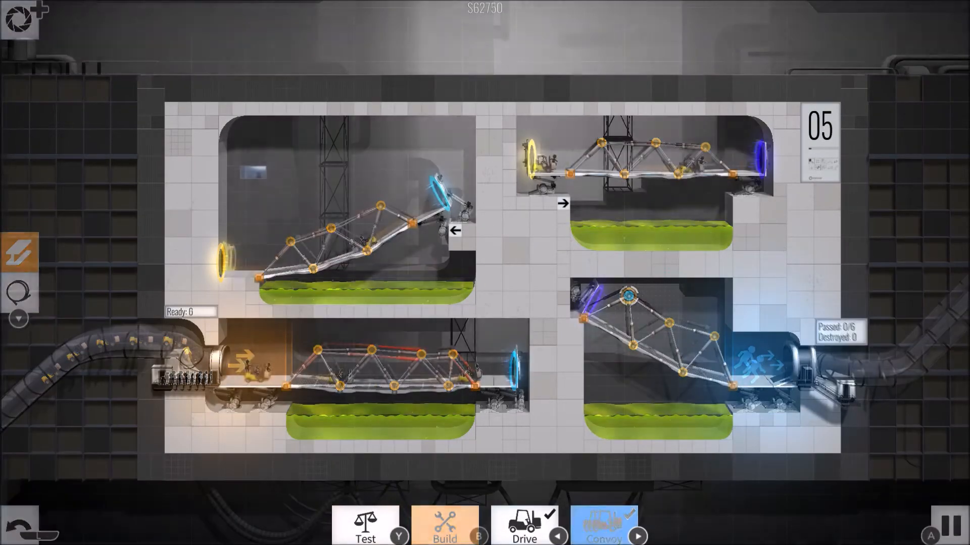
left_click(606, 524)
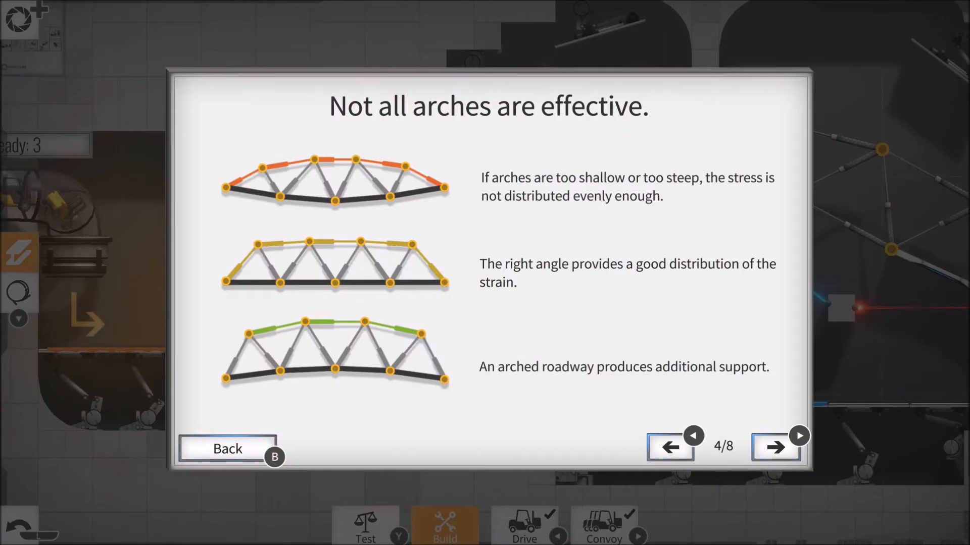
left_click(774, 446)
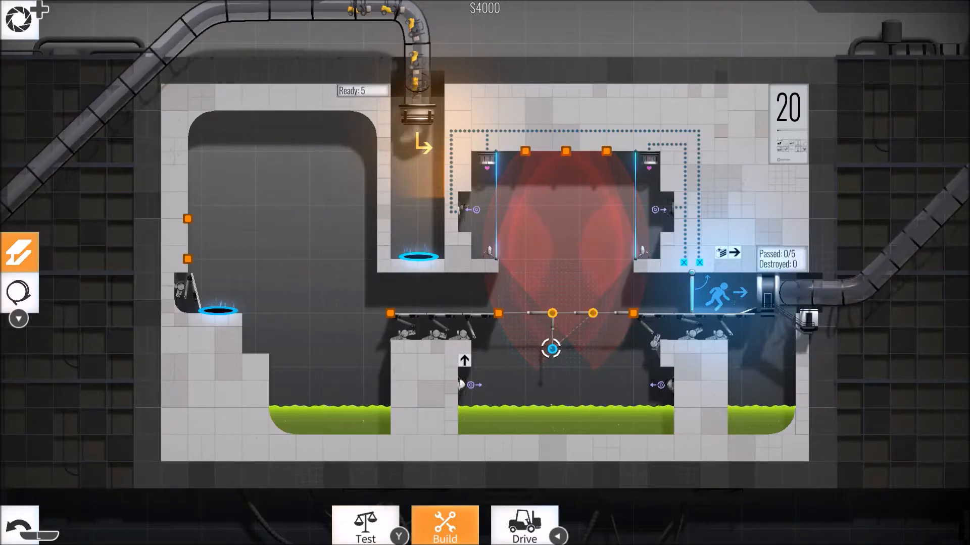
- Cable chamber 20's deck to the ceiling with a truss below, test, then convoy through chamber 18
left_click(365, 525)
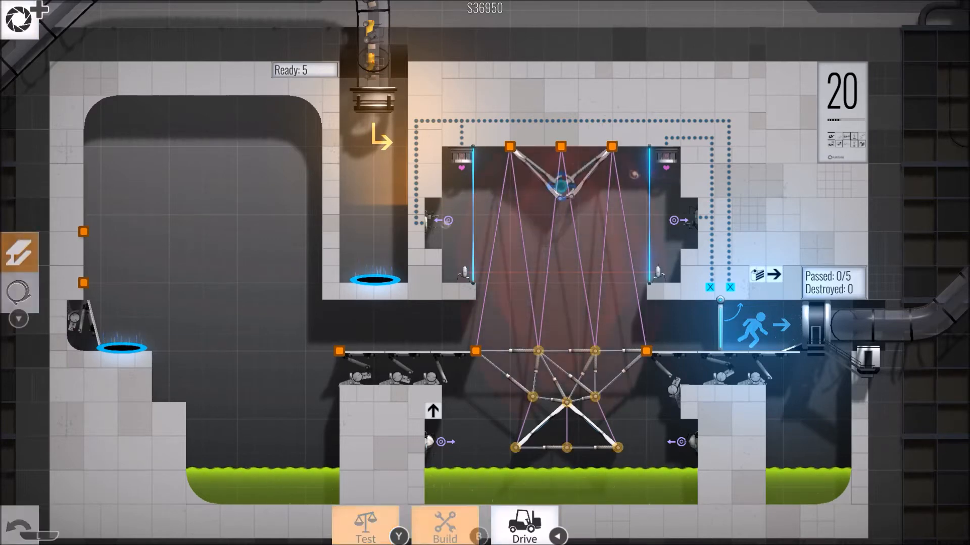
left_click(365, 526)
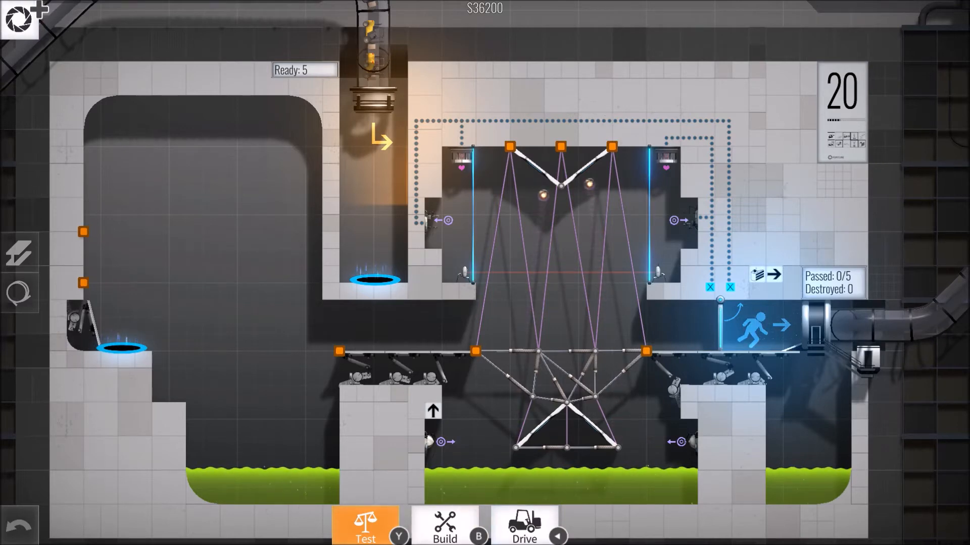
left_click(365, 524)
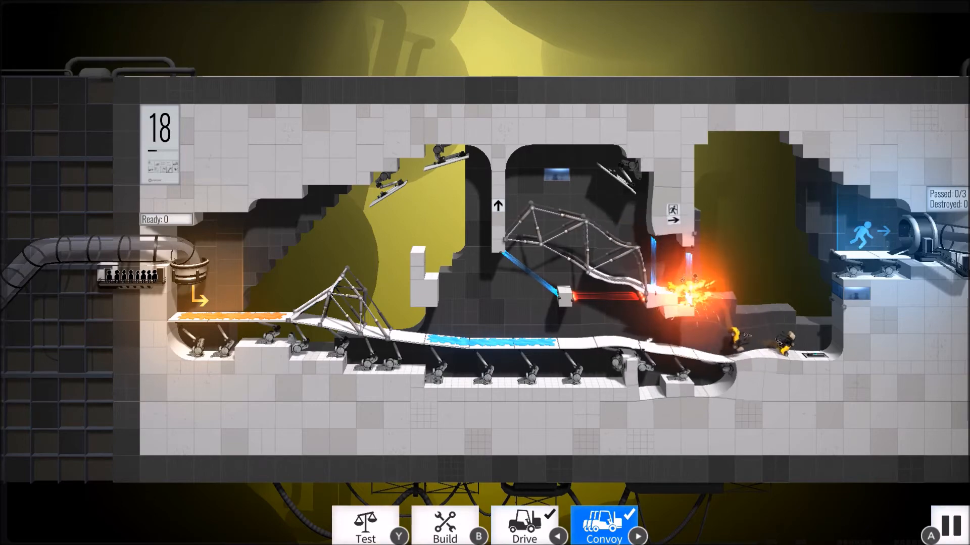
- Add cables to chamber 13's long road and a truss landing ramp, then brace two sloped decks
left_click(444, 527)
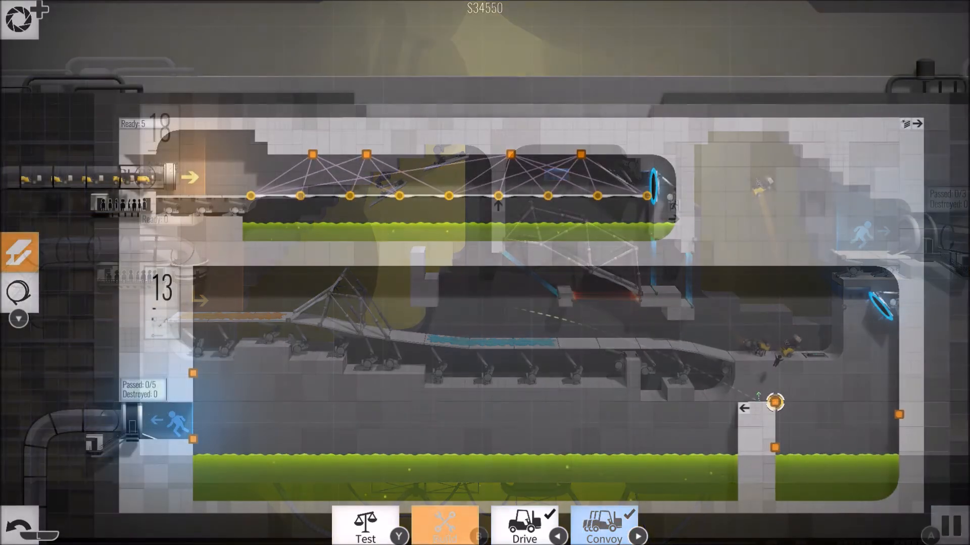
left_click(444, 526)
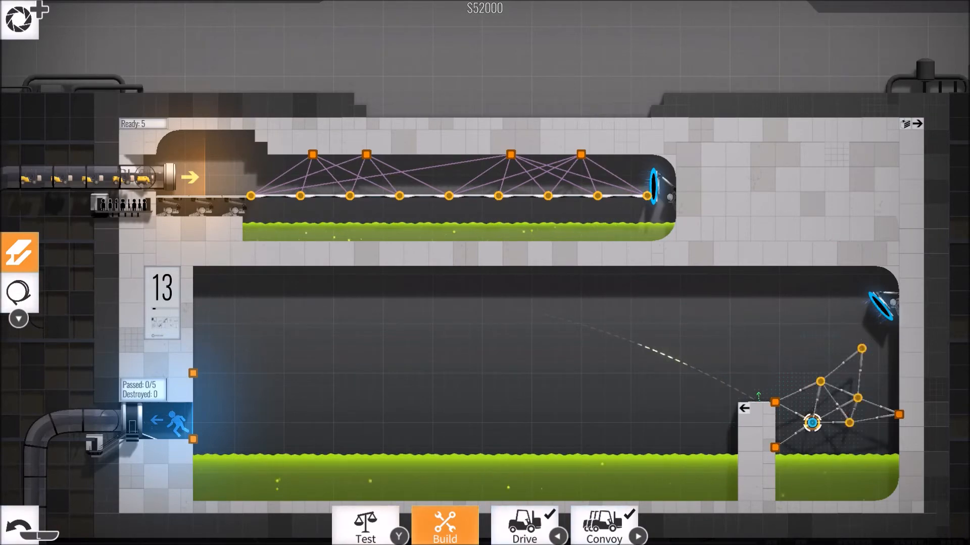
left_click(365, 526)
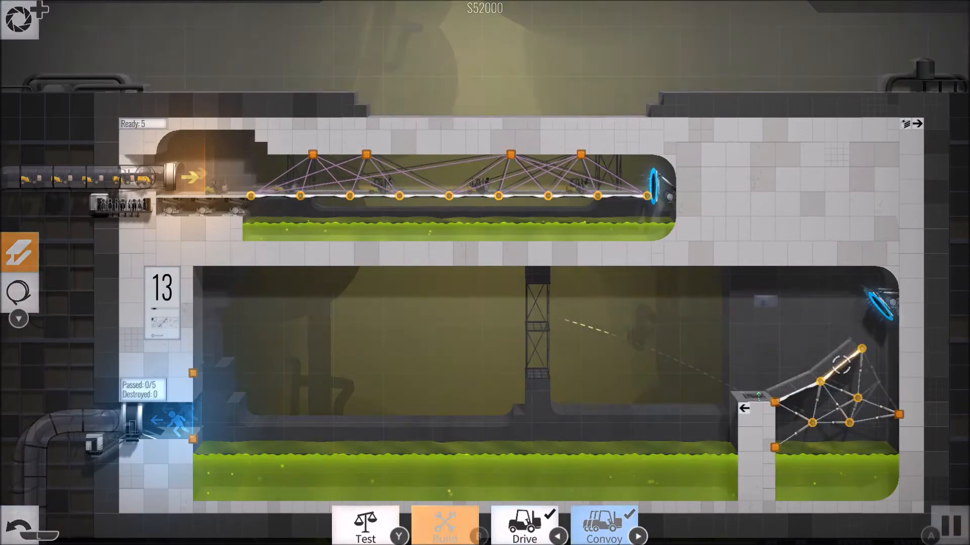
left_click(603, 526)
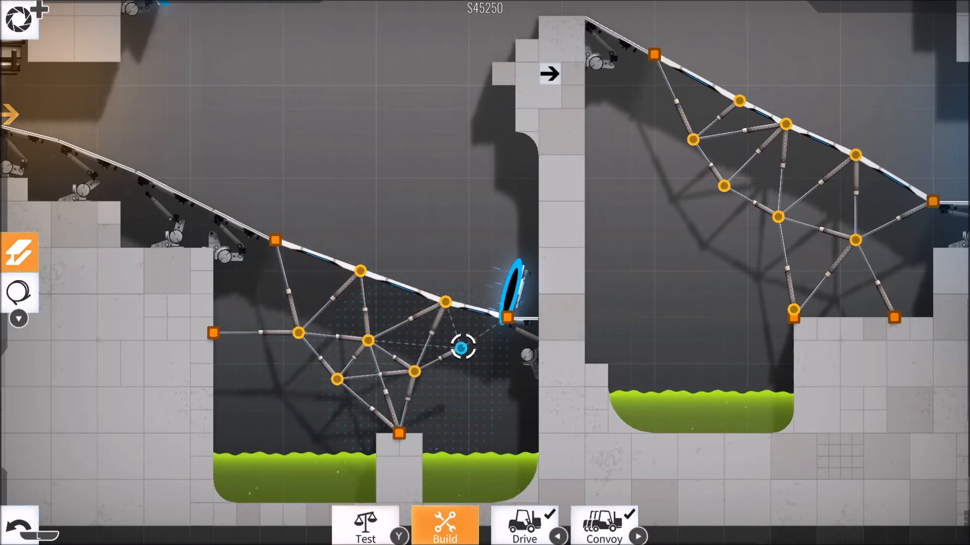
- Build chamber 10's trusses and cable ramp, run Drive, then send chamber 12's convoy
left_click(524, 526)
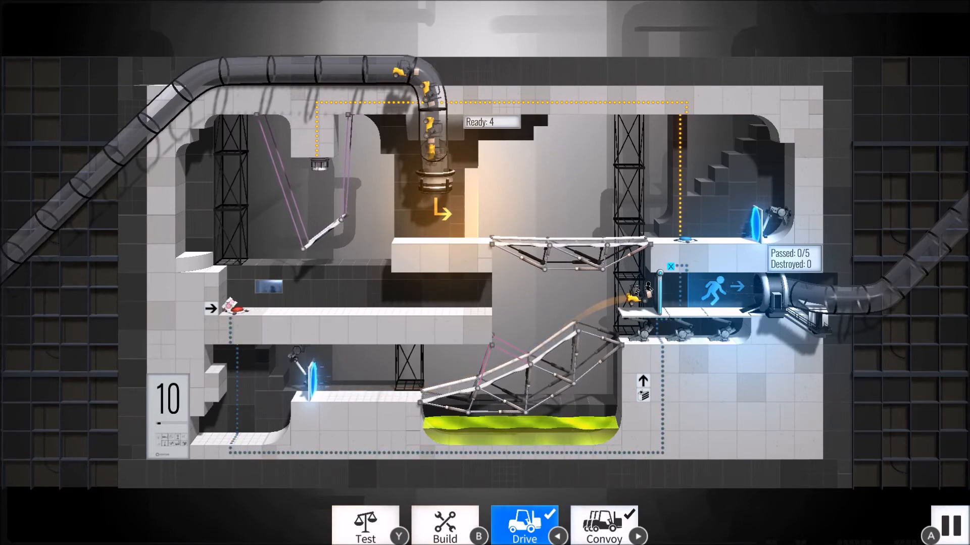
left_click(444, 524)
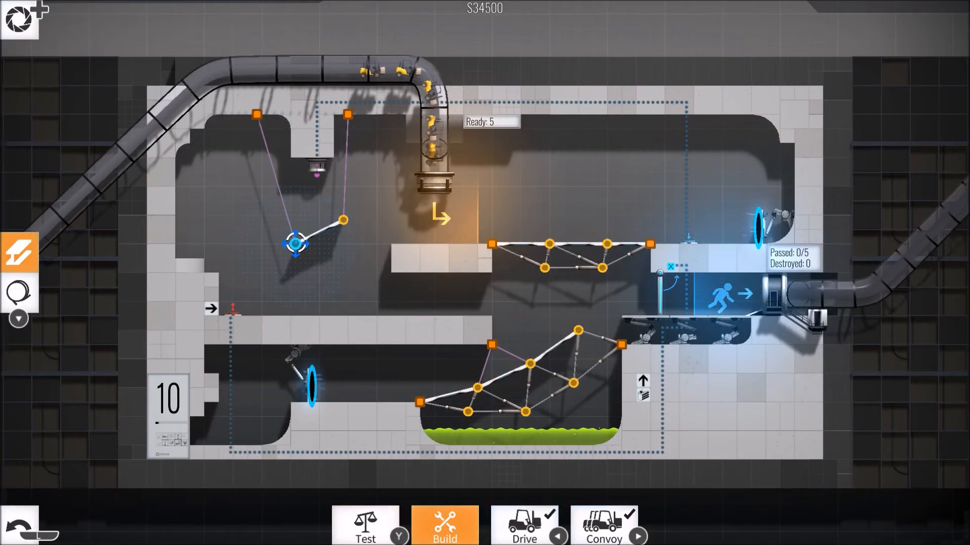
left_click(523, 524)
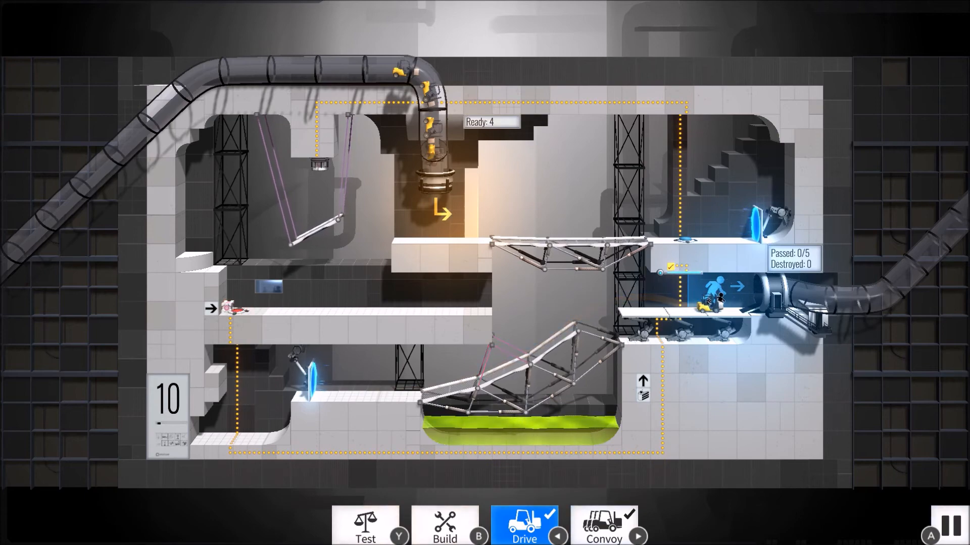
left_click(604, 521)
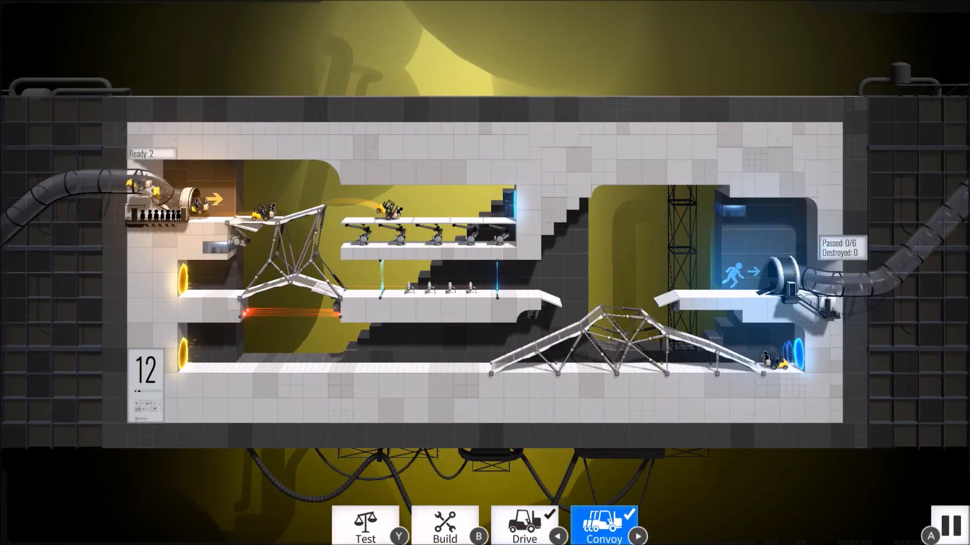